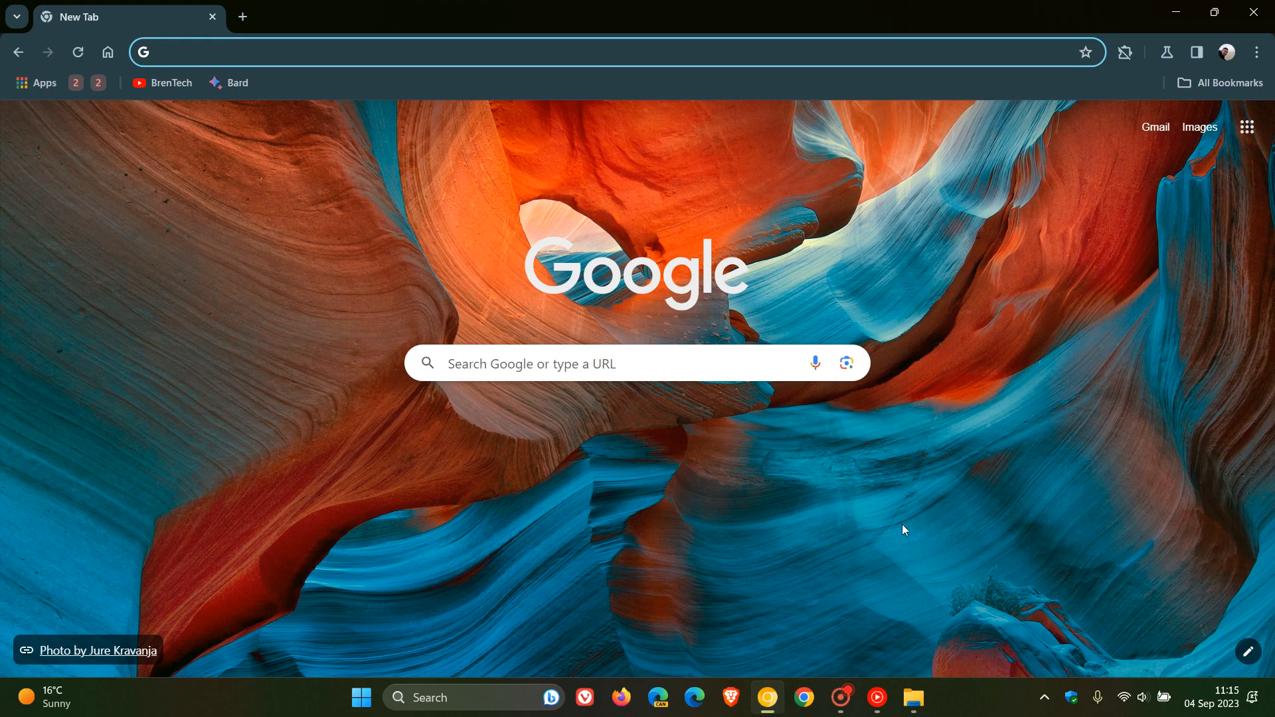
Go to chrome://flags and search the experiments for 'pdf'.
click(325, 52)
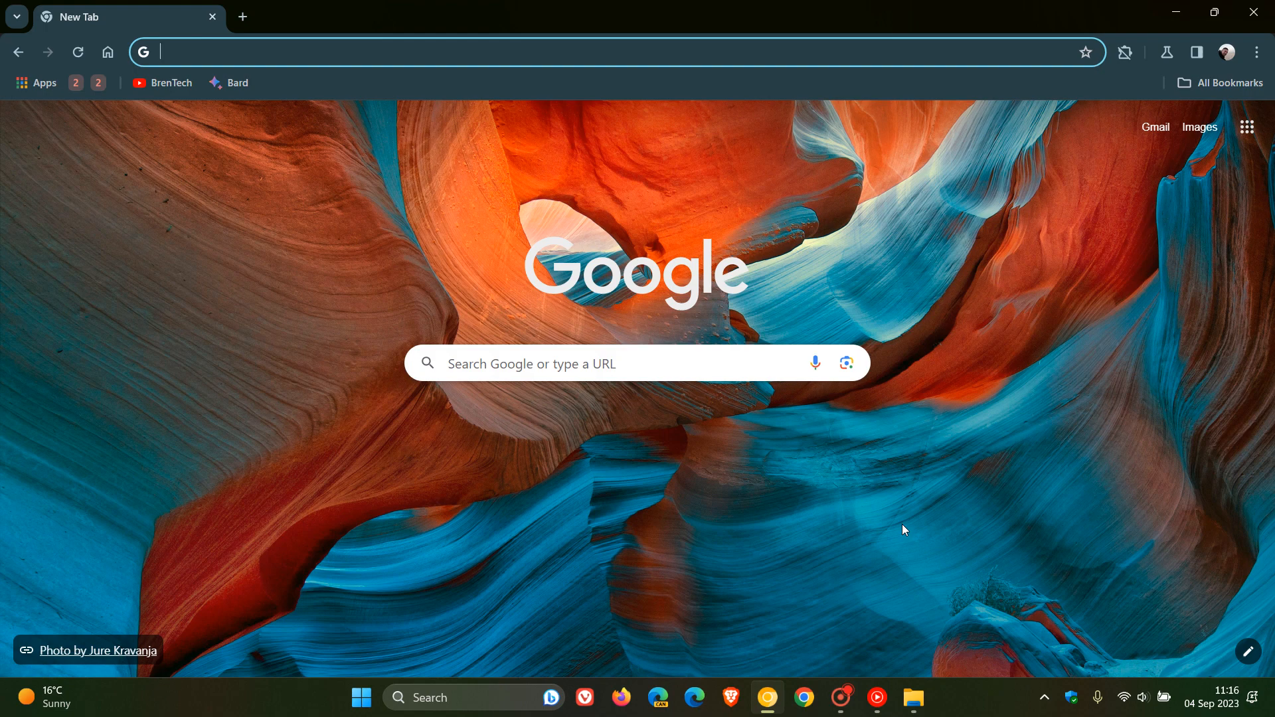
mouse_move(874, 472)
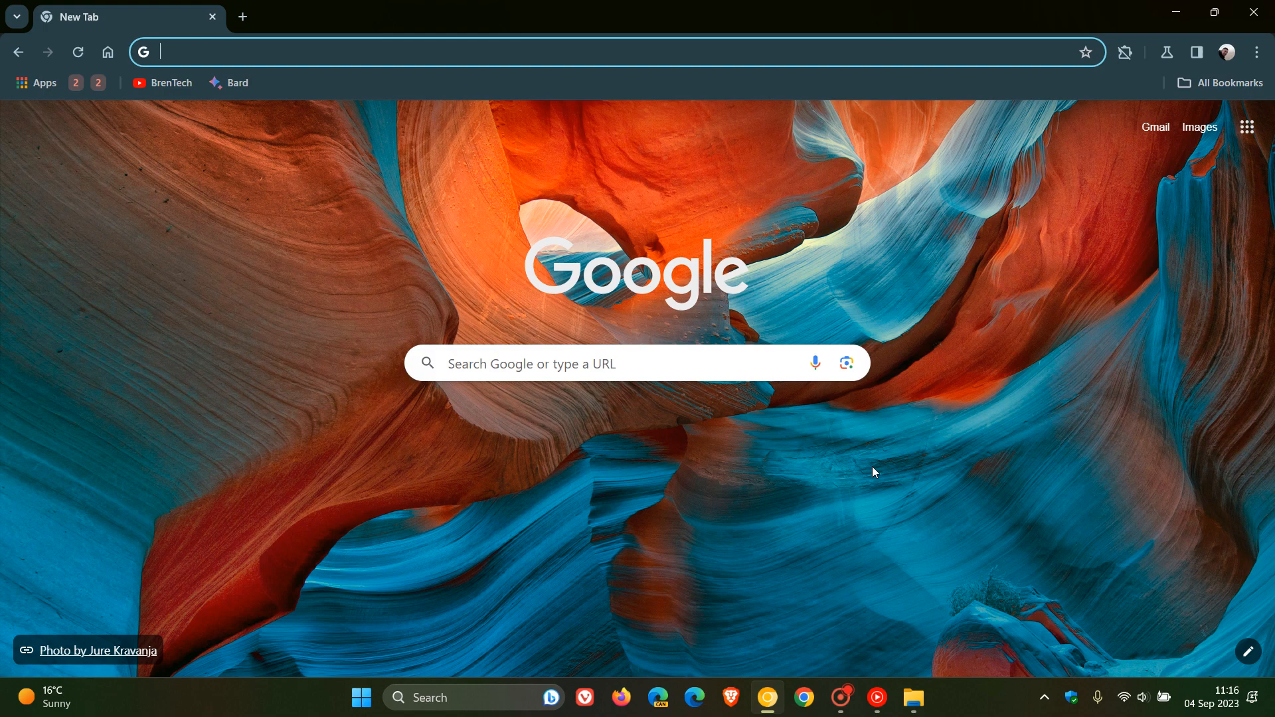
mouse_move(320, 247)
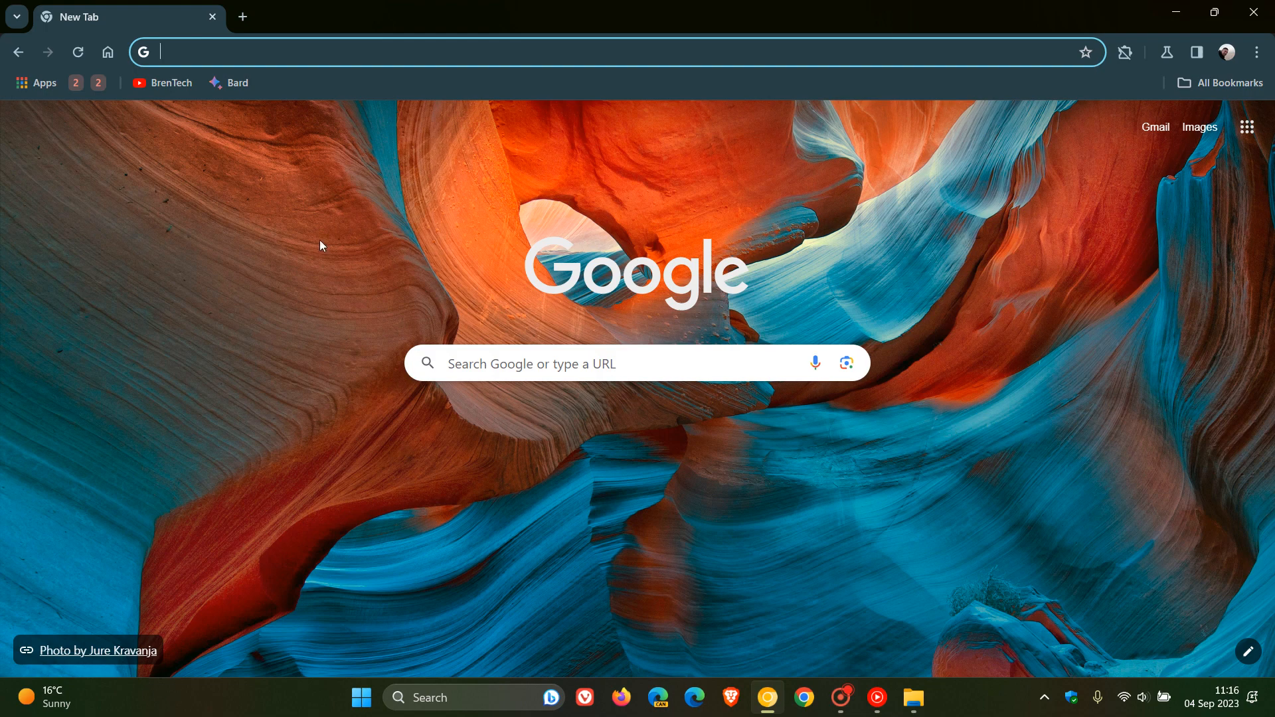
mouse_move(810, 533)
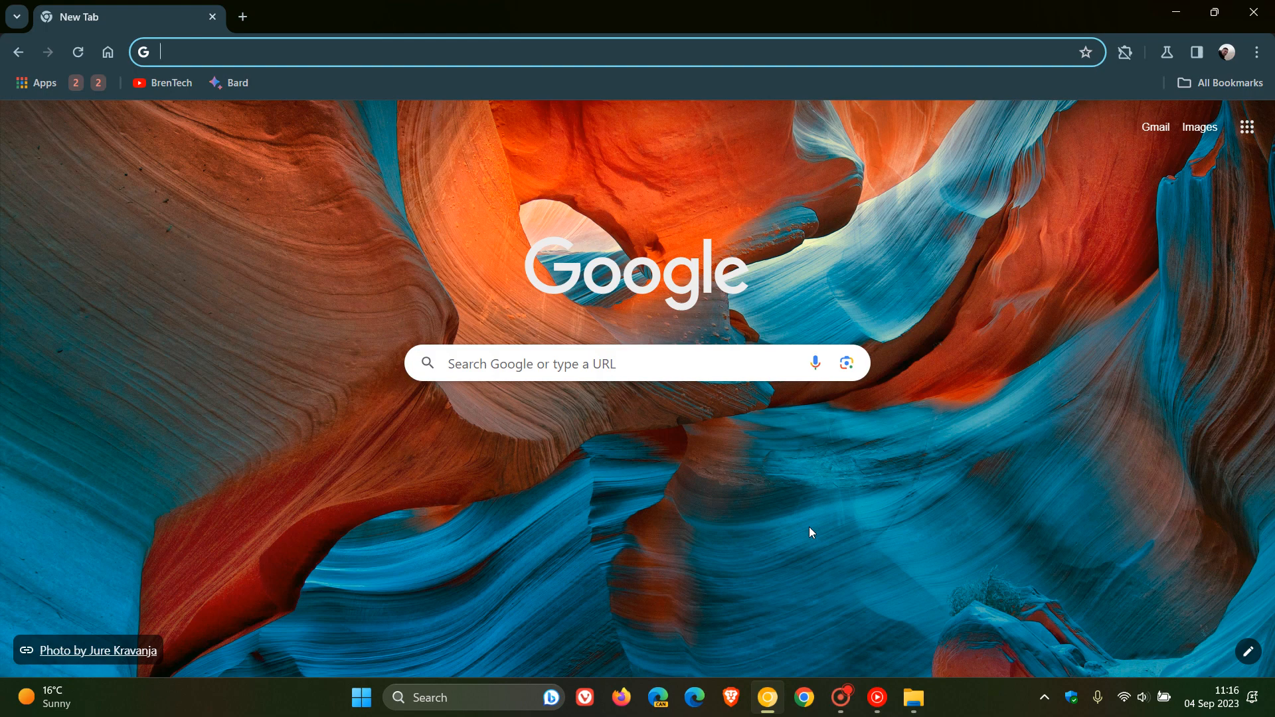
mouse_move(370, 238)
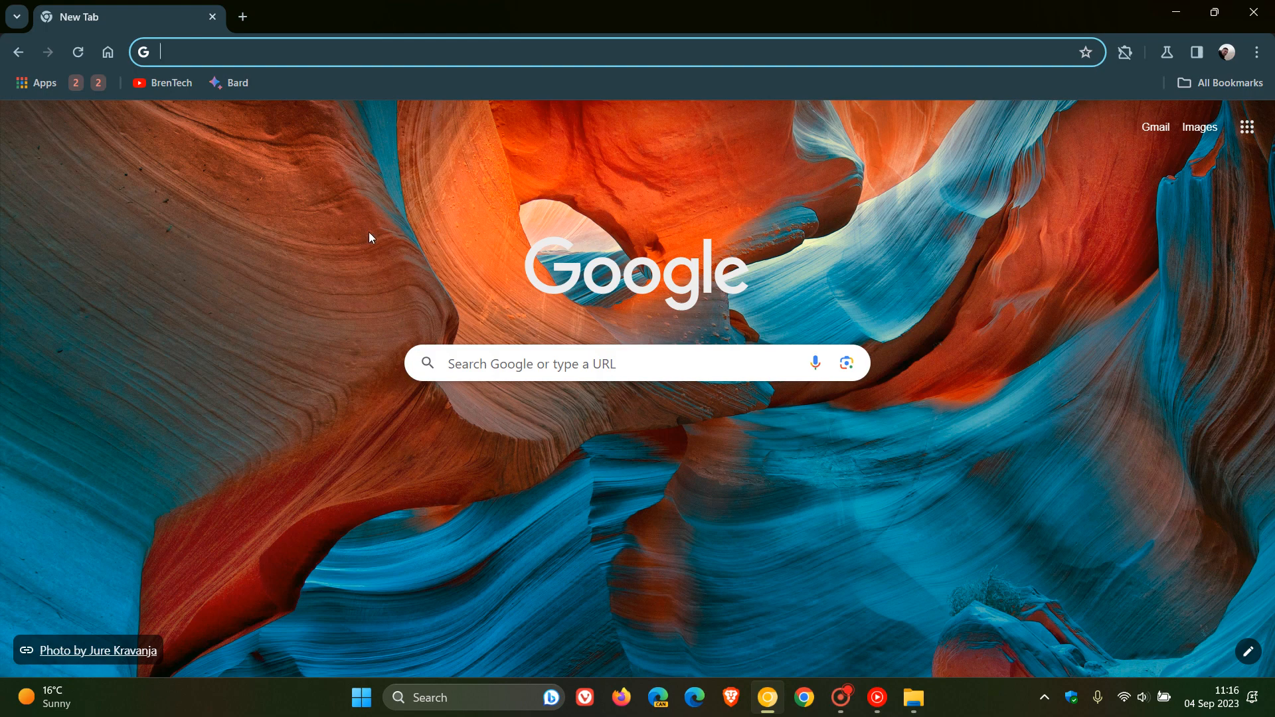
click(609, 52)
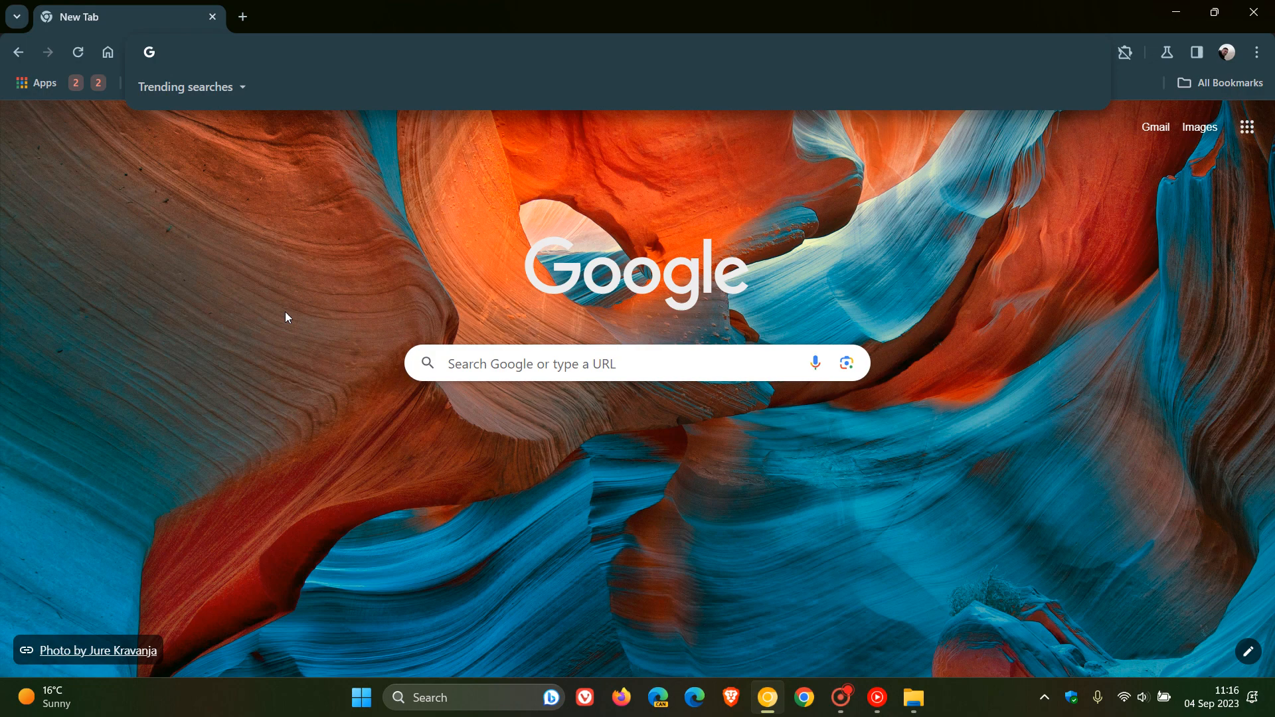
text(cf)
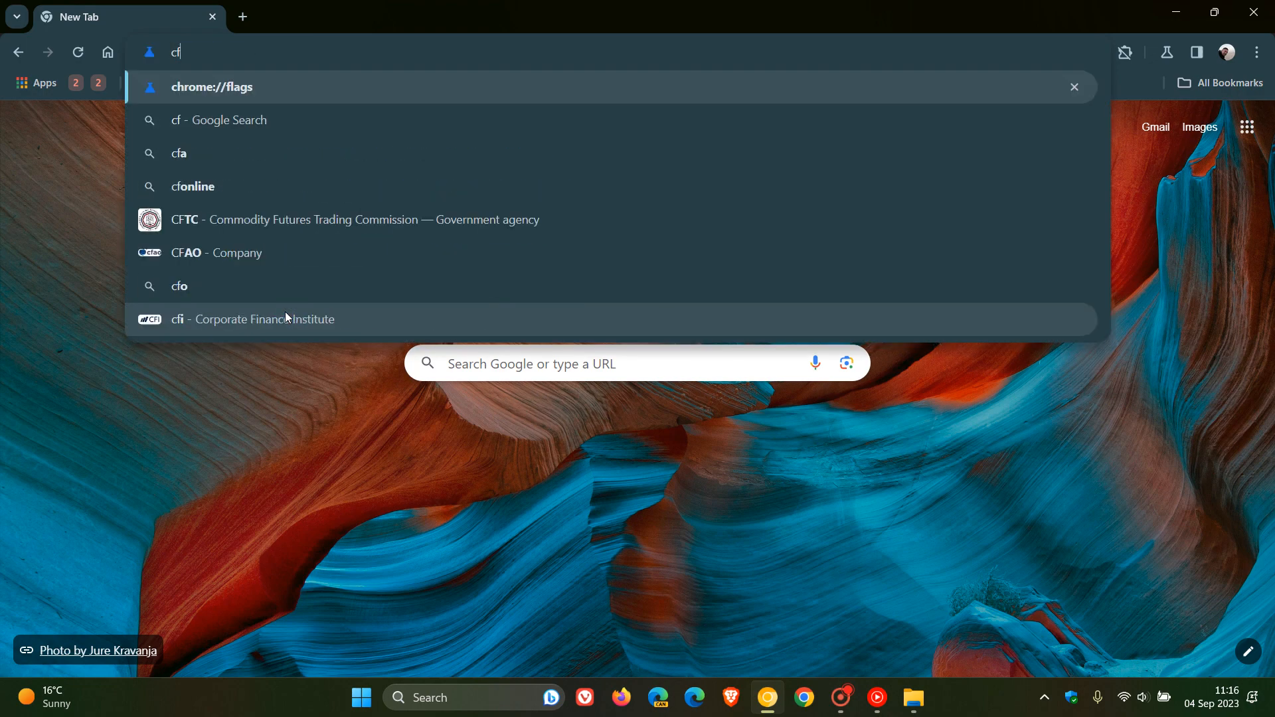
click(211, 88)
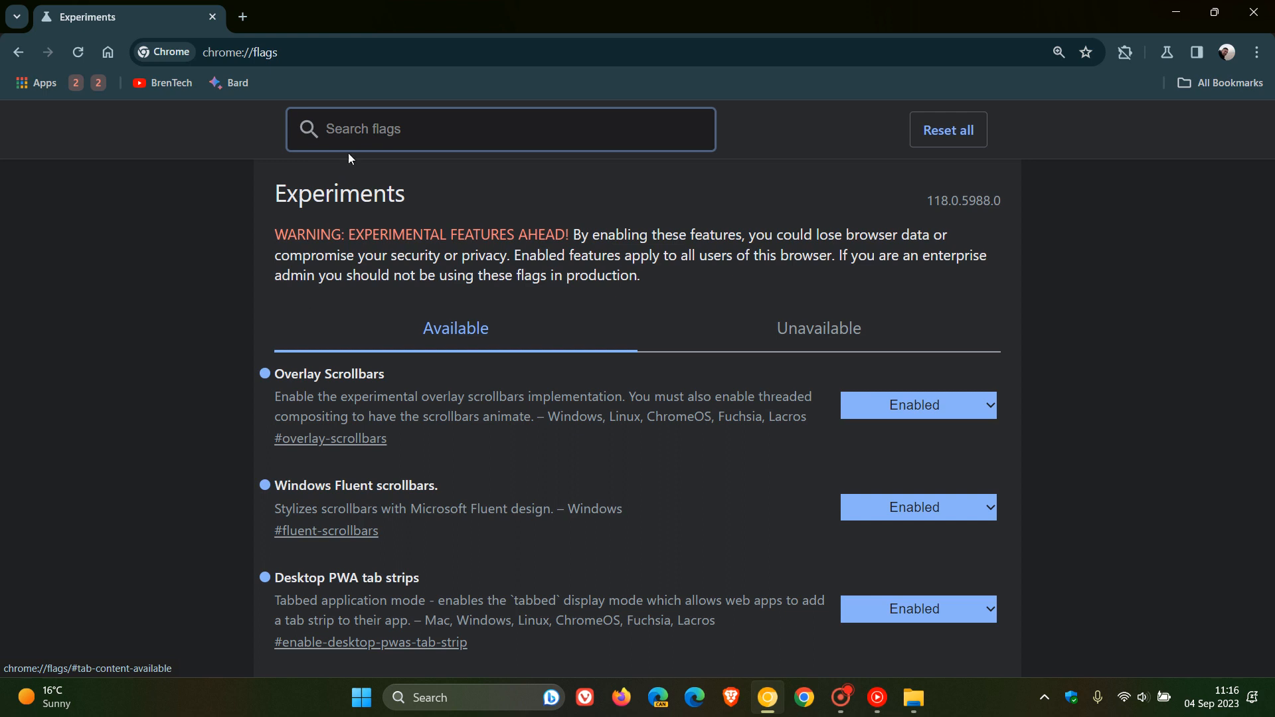
mouse_move(215, 310)
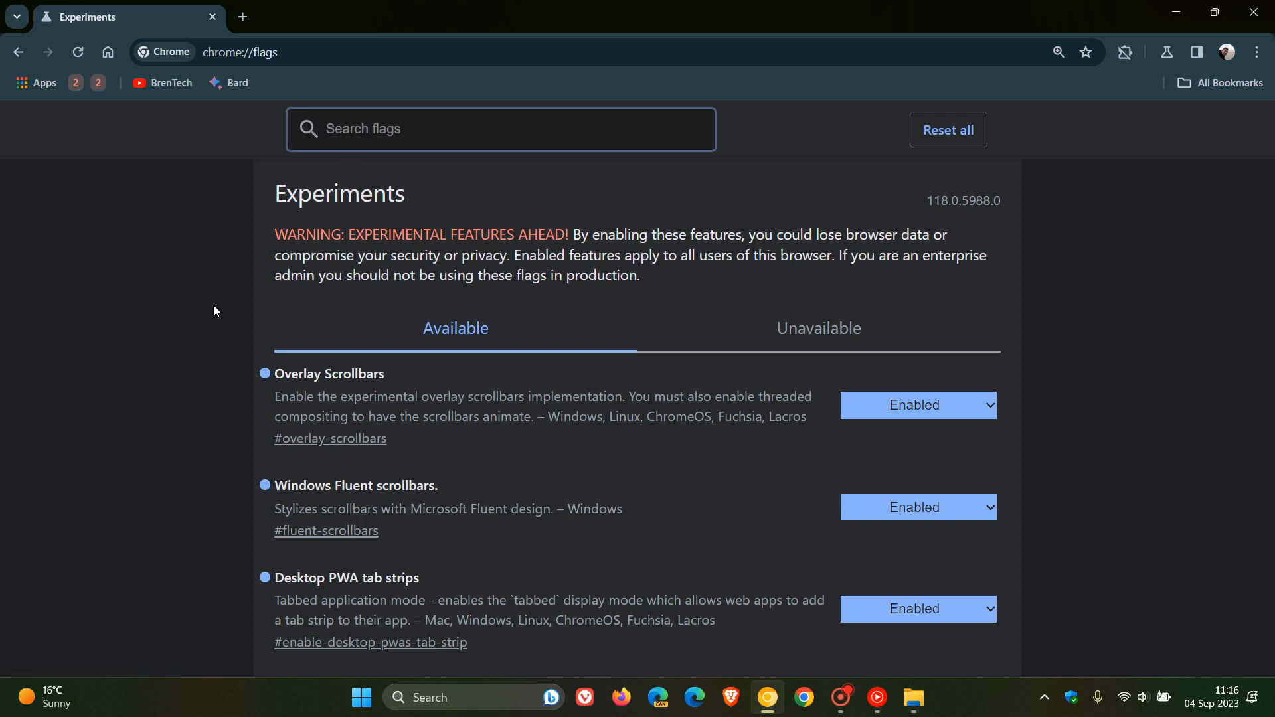
text(p)
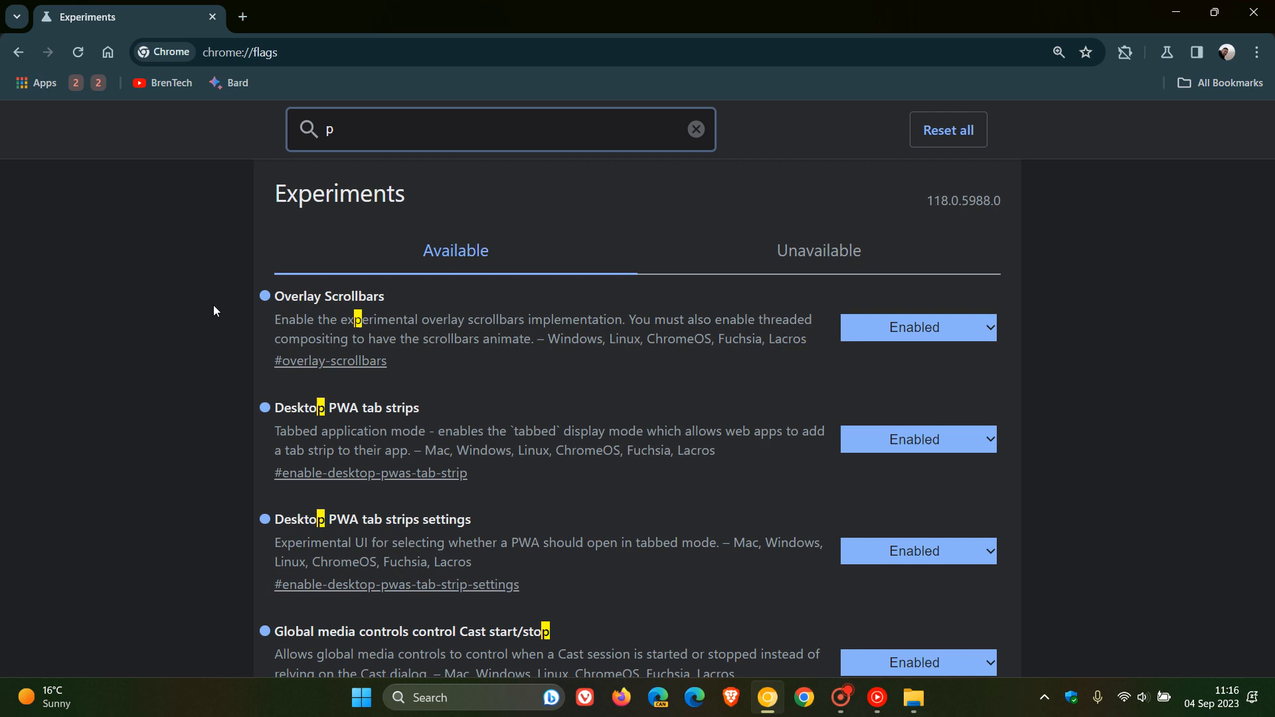
text(df)
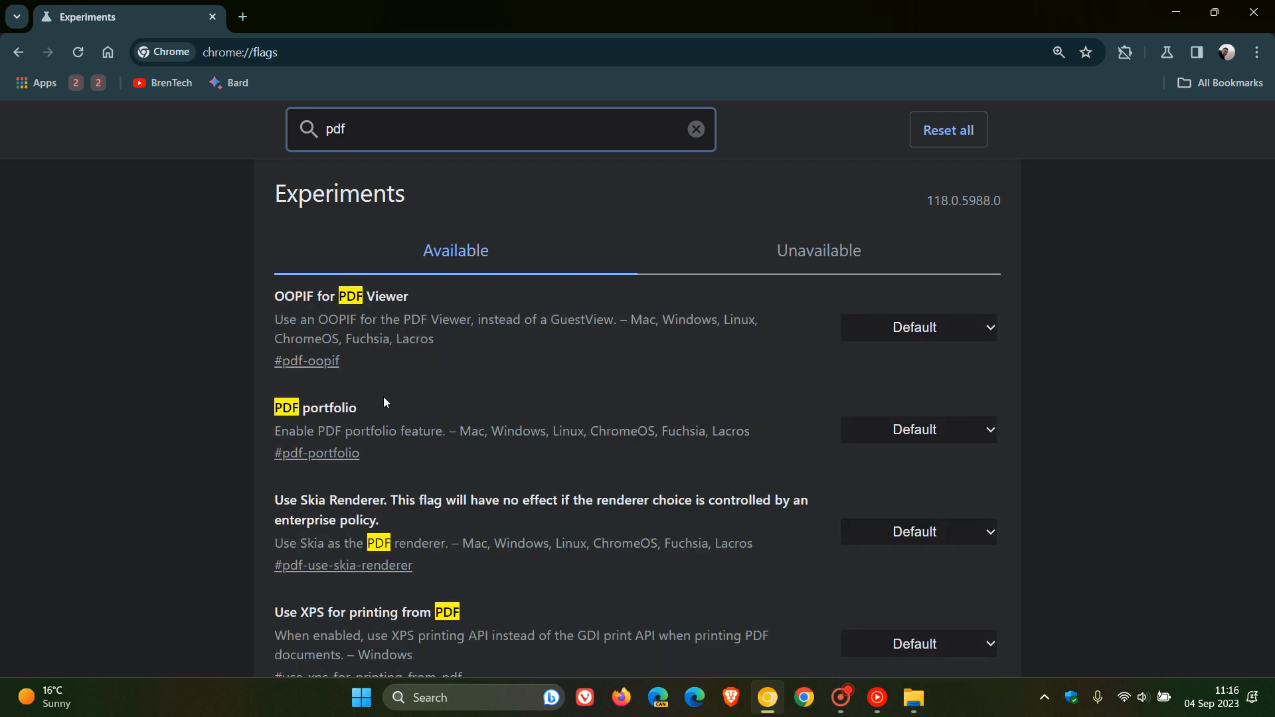
mouse_move(411, 452)
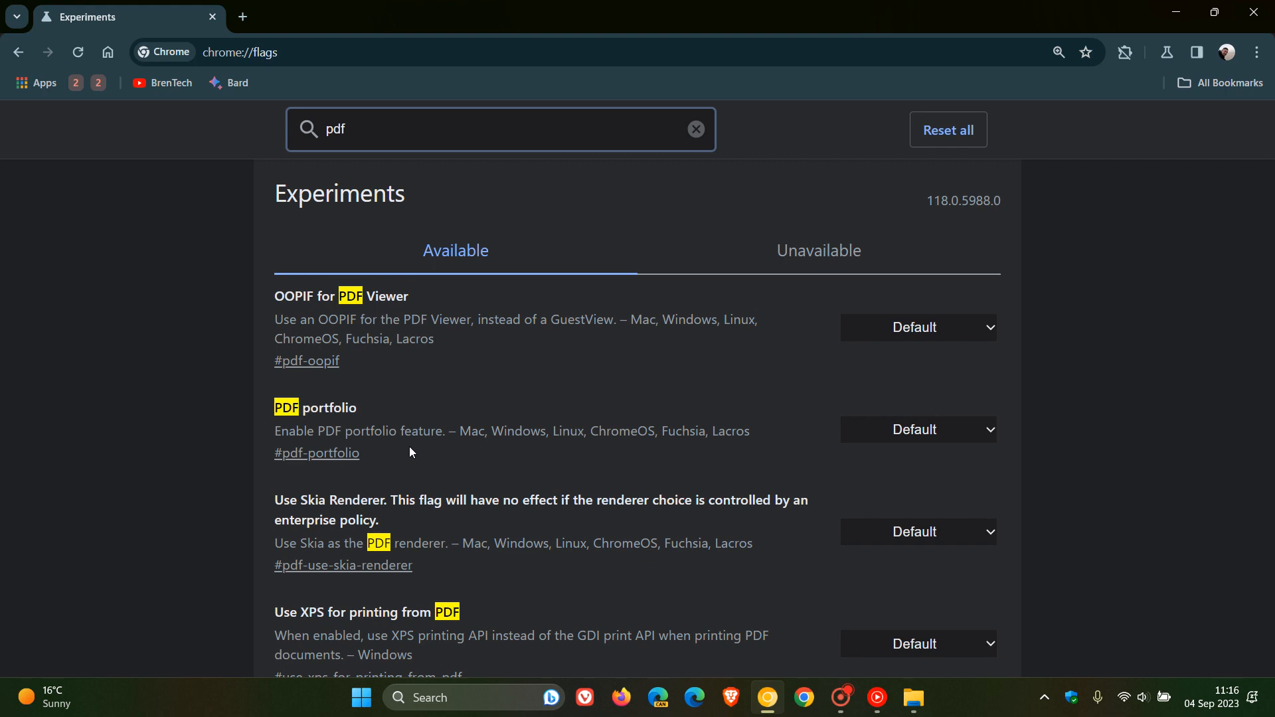
Set the PDF portfolio flag to Enabled and relaunch, landing in the Downloads folder.
click(916, 429)
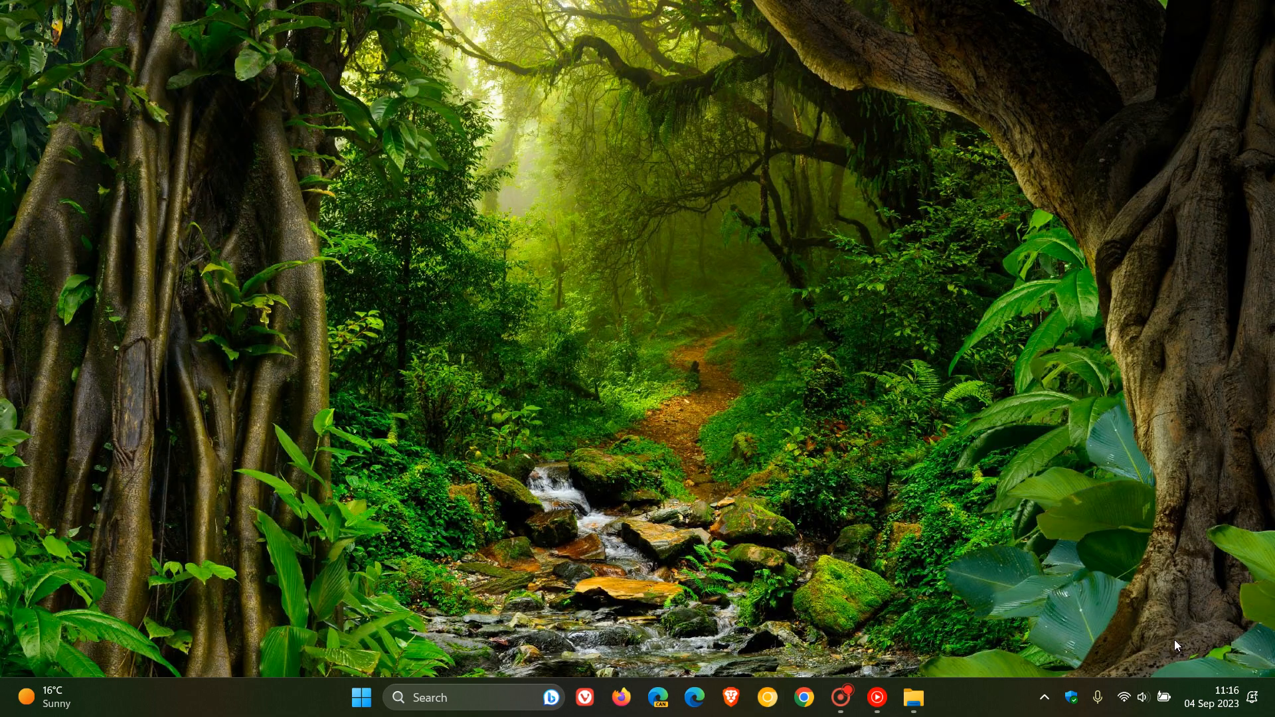
click(804, 697)
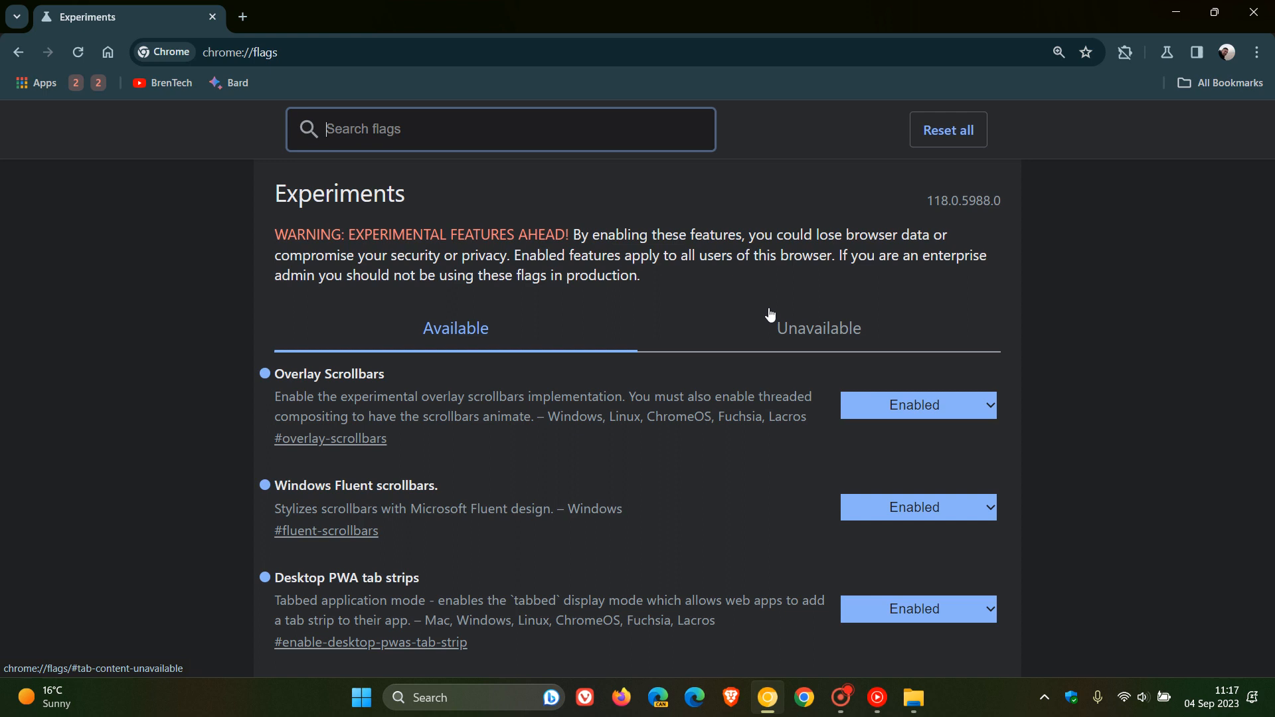
click(912, 697)
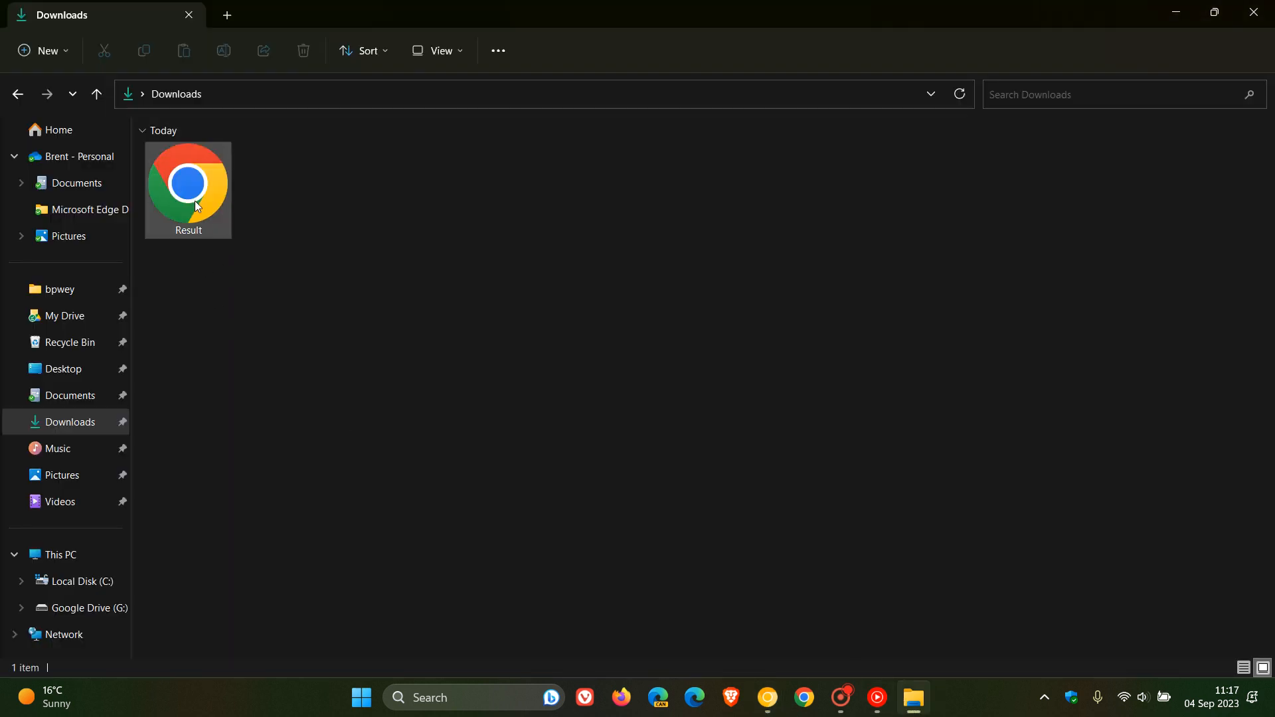
Open the Result PDF from Downloads with Google Chrome Canary.
right_click(187, 182)
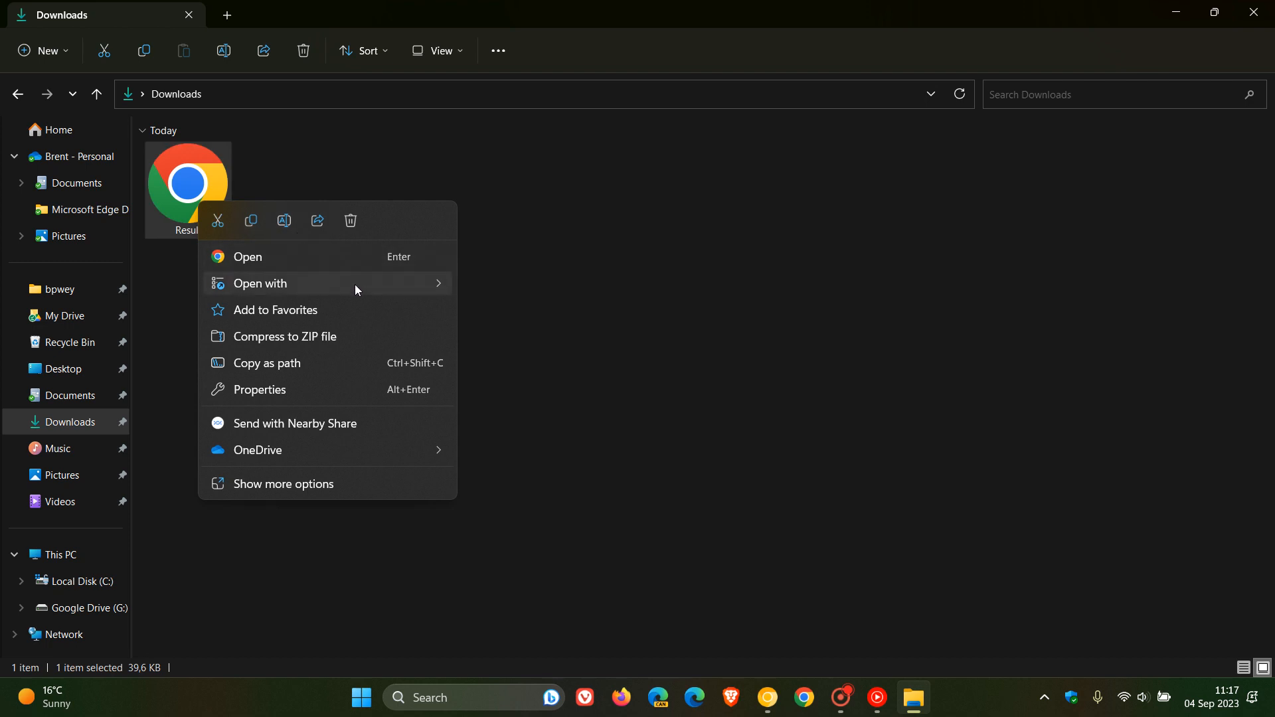
click(247, 256)
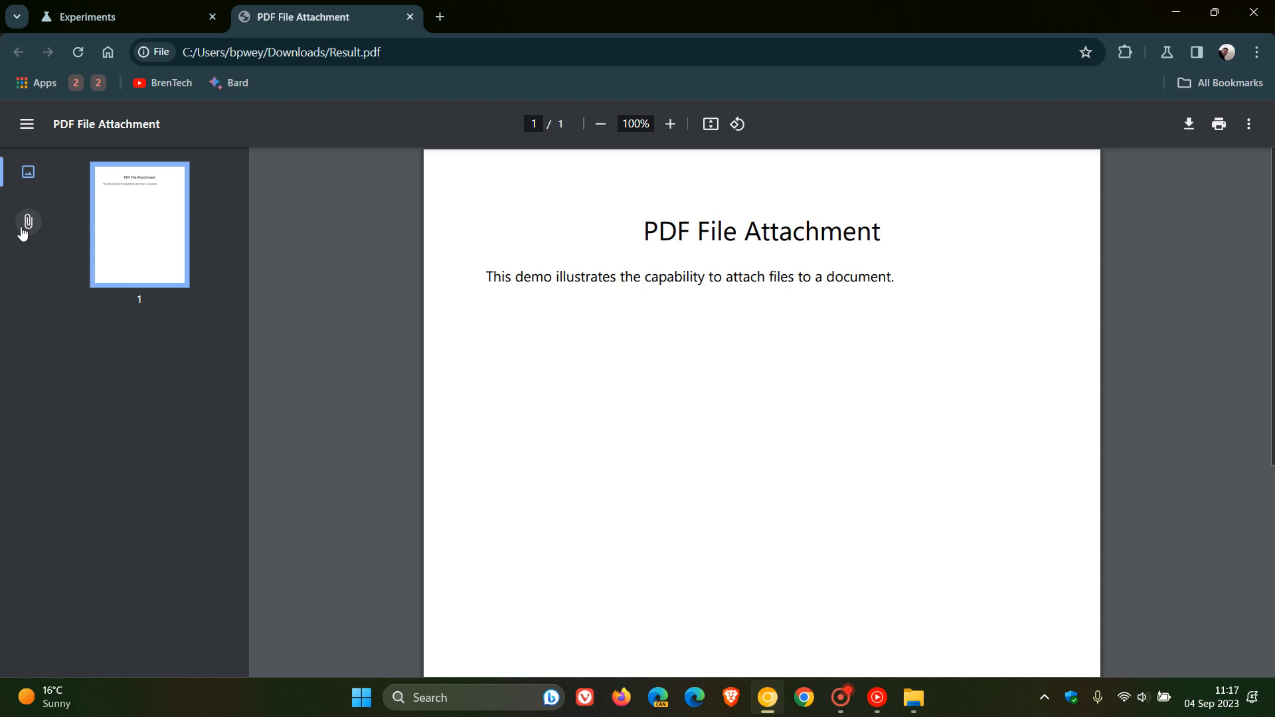
mouse_move(27, 223)
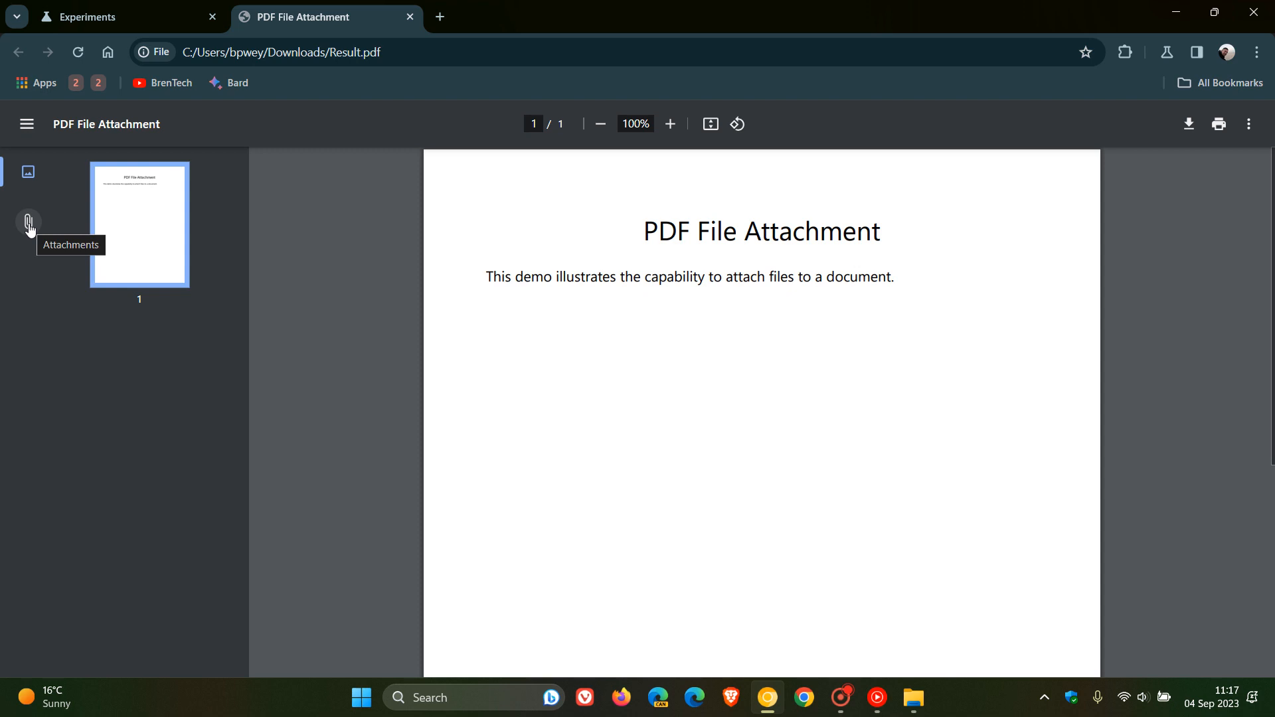
Show the PDF's Attachments list and download the attached DevExpress.png.
click(28, 222)
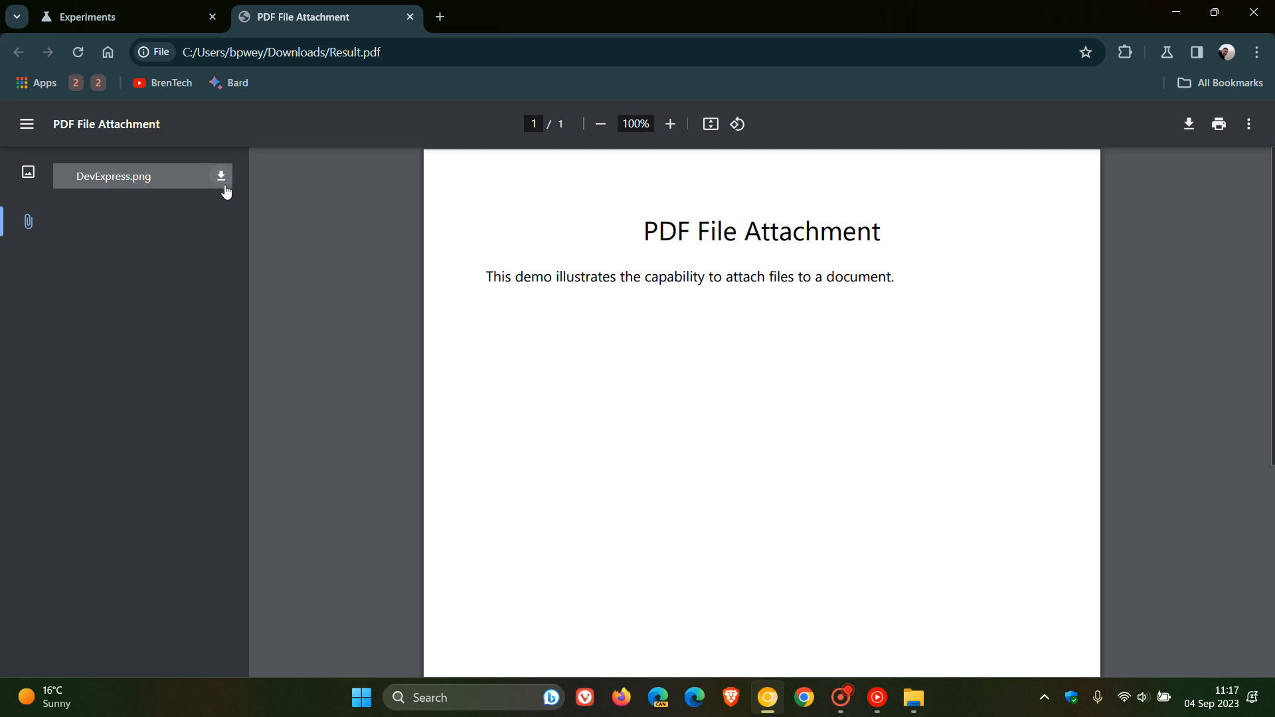
mouse_move(220, 177)
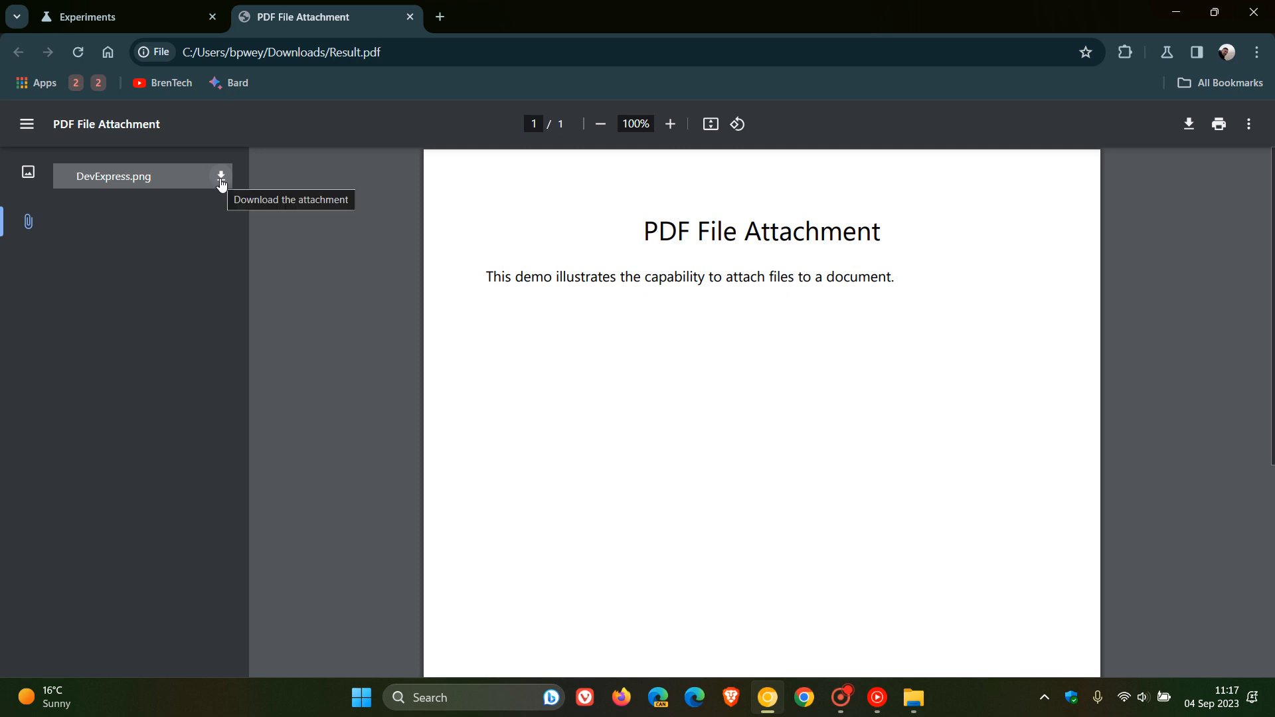
click(220, 177)
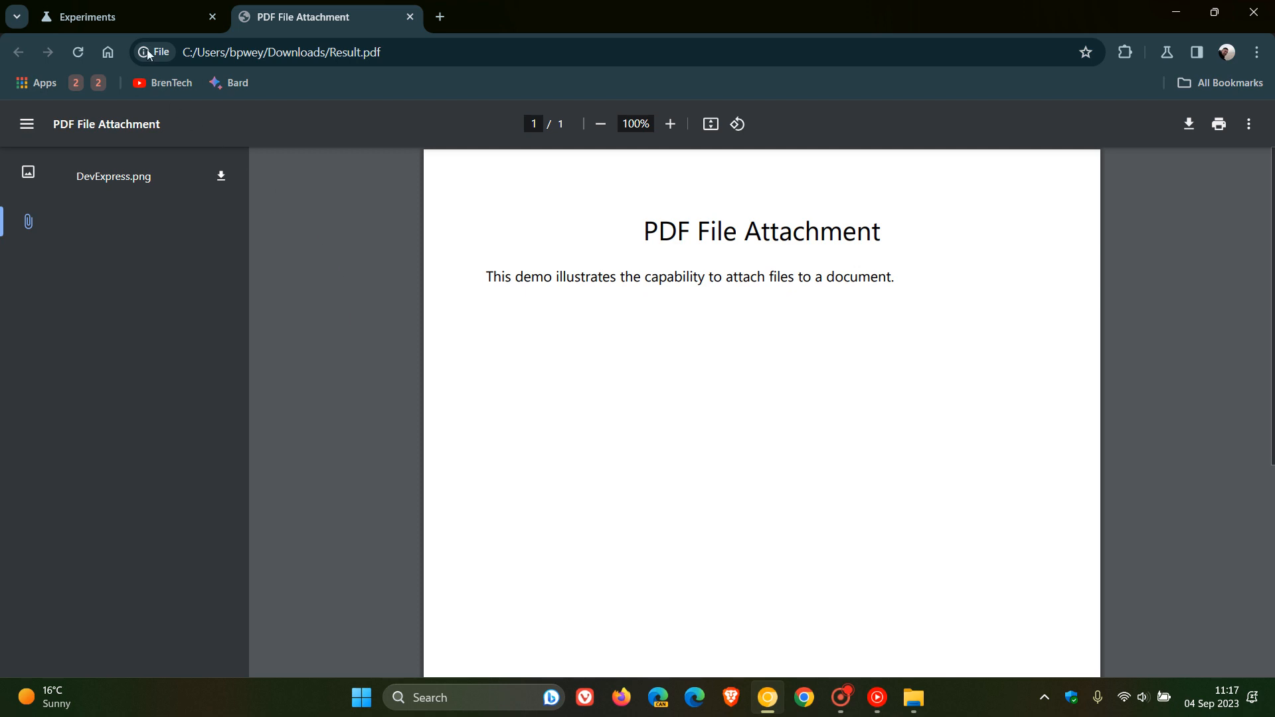
Return to the Experiments tab and send it to the New Tab page.
click(122, 16)
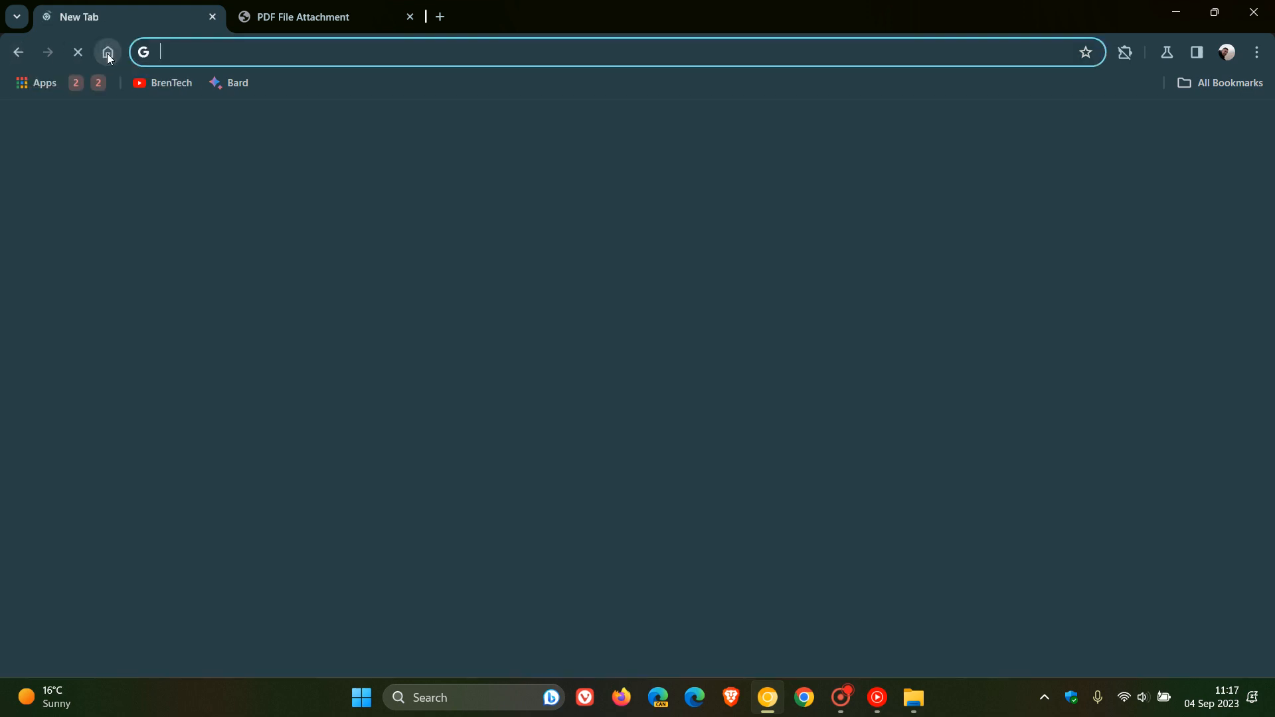
click(107, 52)
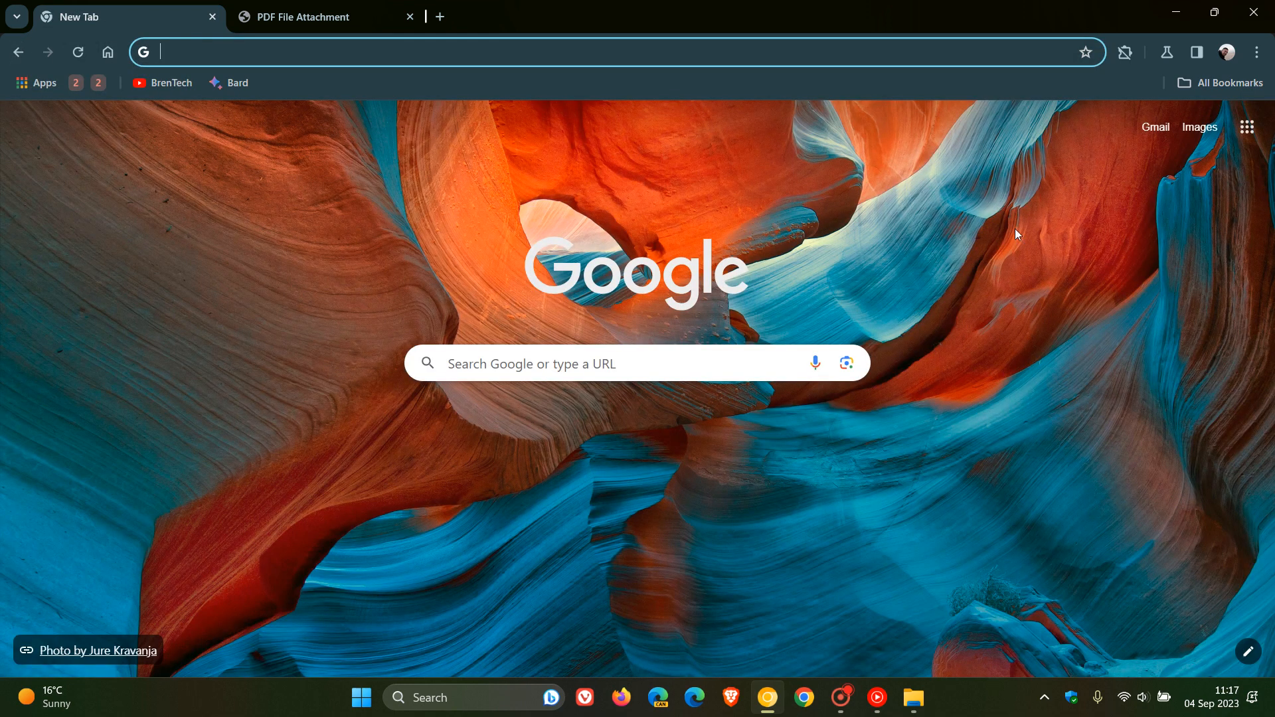
mouse_move(1023, 271)
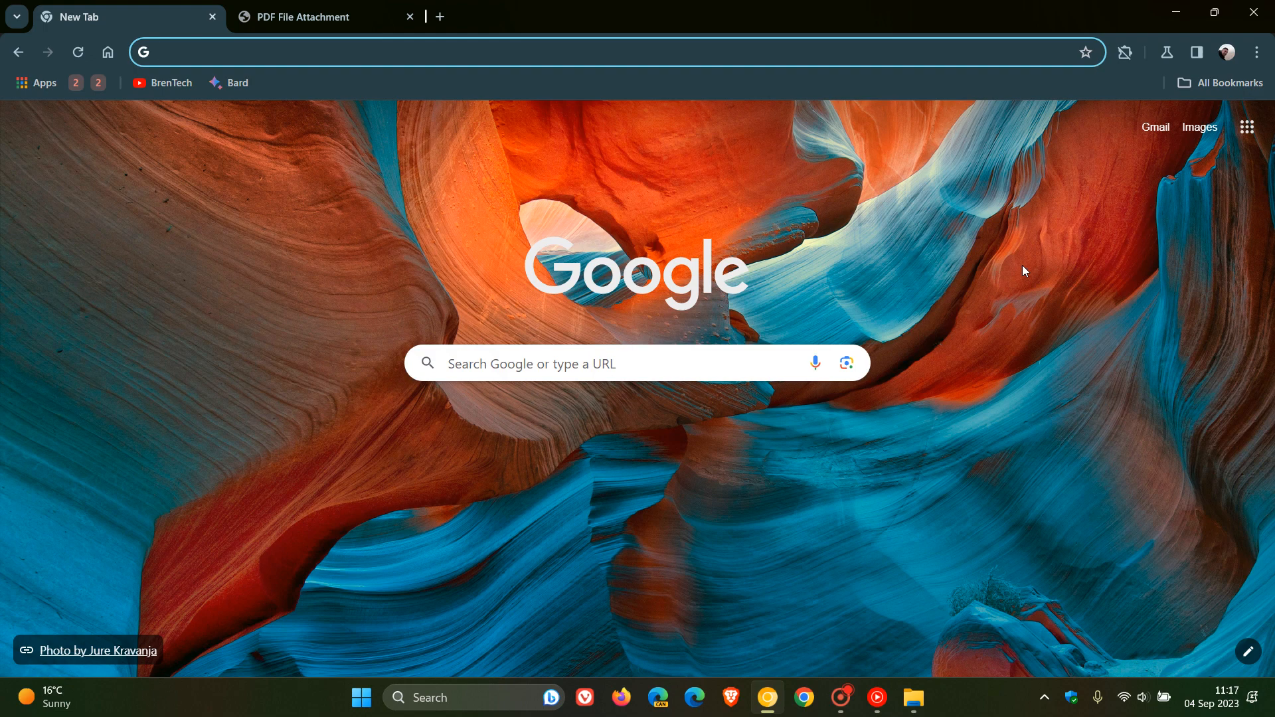